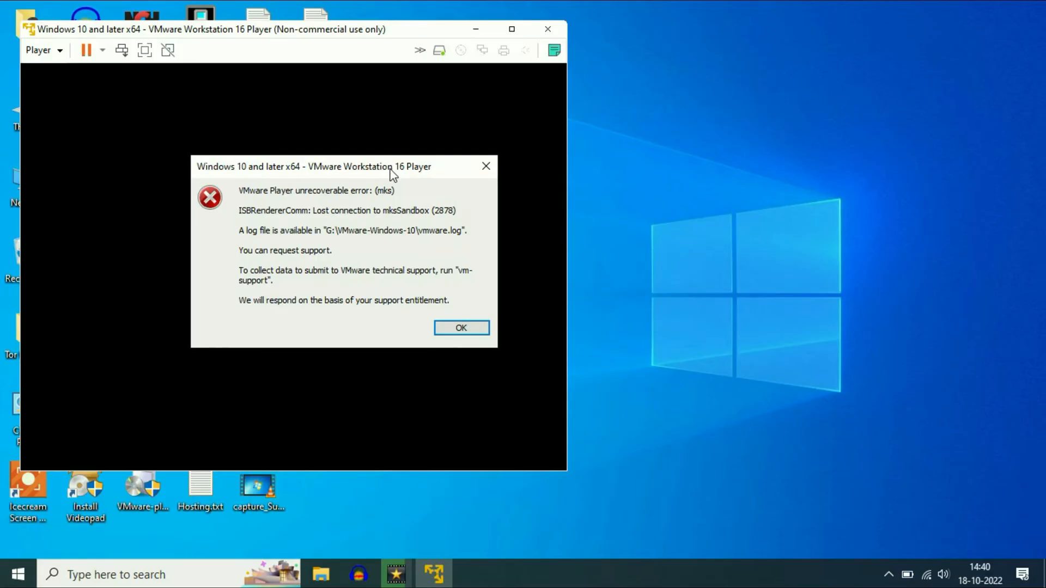
{"action": "mouse_move", "coordinate": [274, 149]}
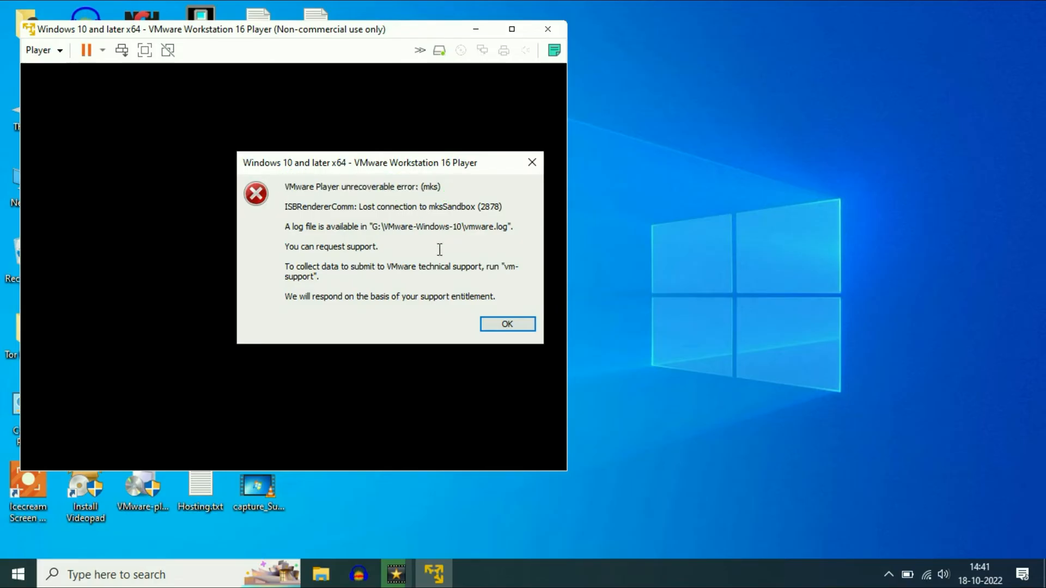
- Dismiss the crash error and relaunch VMware Workstation 16 Player from the desktop shortcut
{"action": "left_click", "coordinate": [507, 325]}
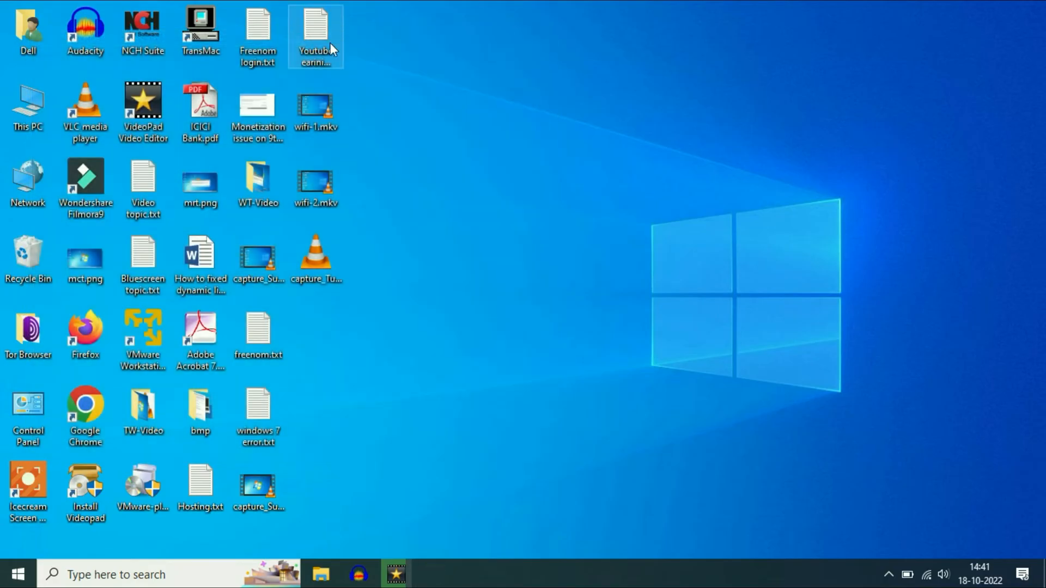
{"action": "left_click", "coordinate": [142, 332]}
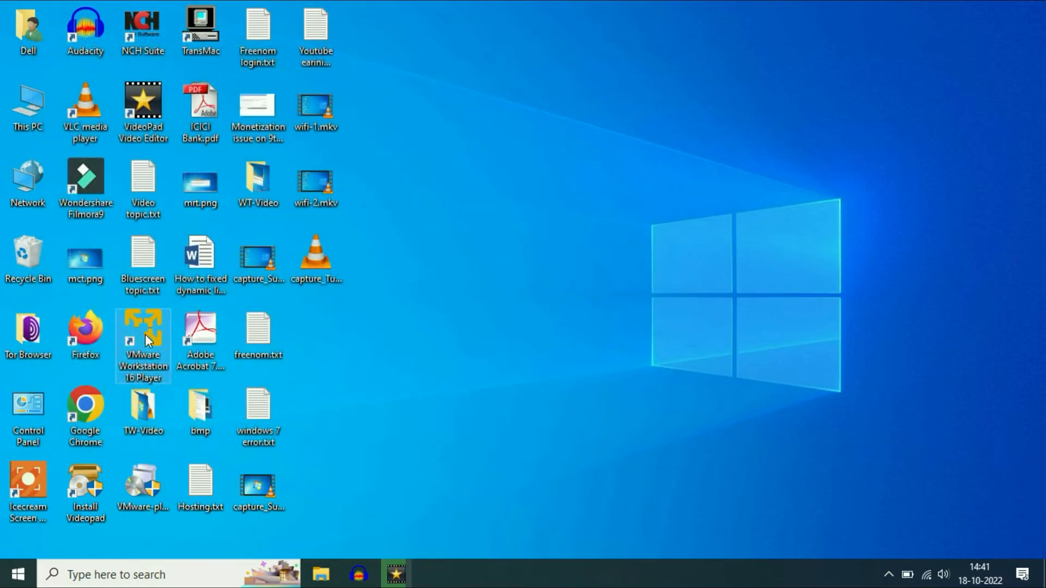
{"action": "mouse_move", "coordinate": [146, 340]}
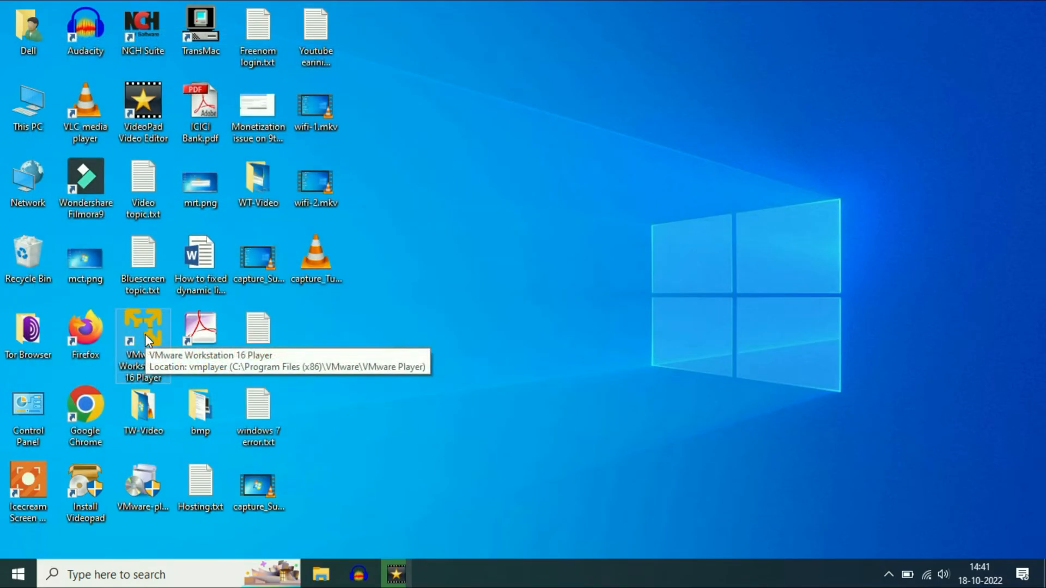
{"action": "double_click", "coordinate": [143, 330]}
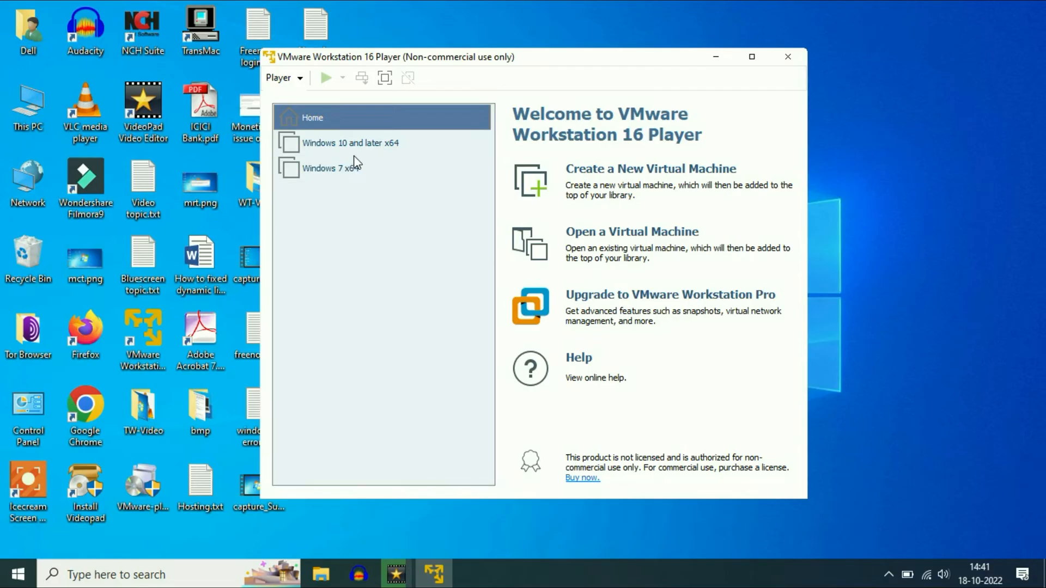
- Select the powered-off Windows 10 and later x64 machine and go to its settings
{"action": "left_click", "coordinate": [353, 143]}
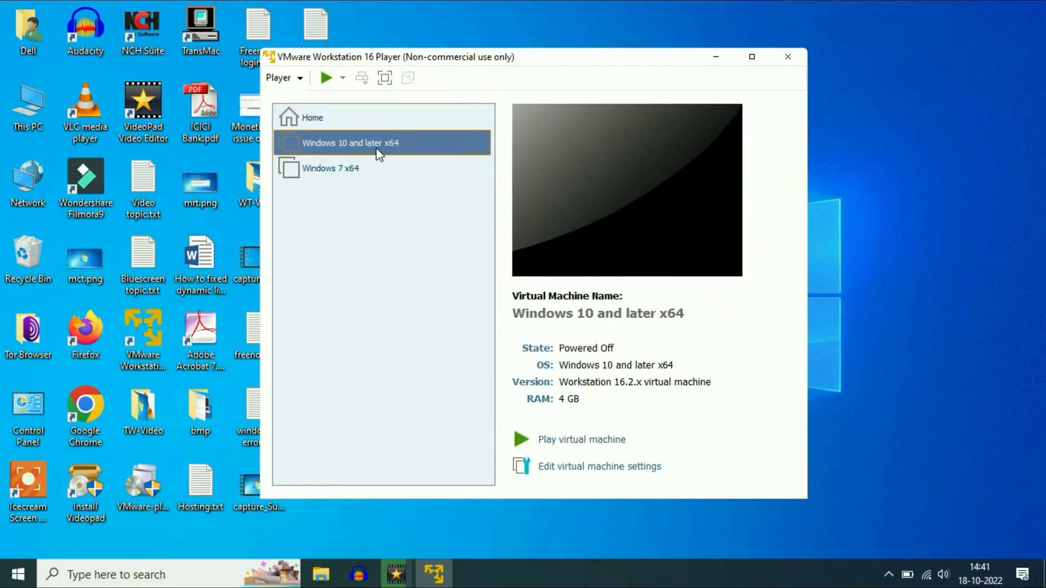
{"action": "mouse_move", "coordinate": [384, 148]}
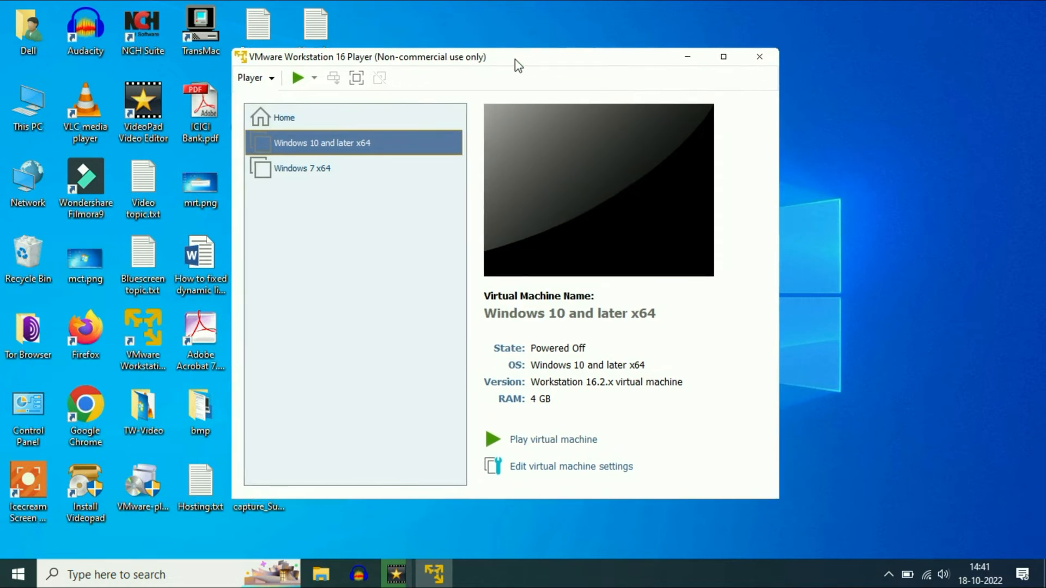
{"action": "mouse_move", "coordinate": [643, 446]}
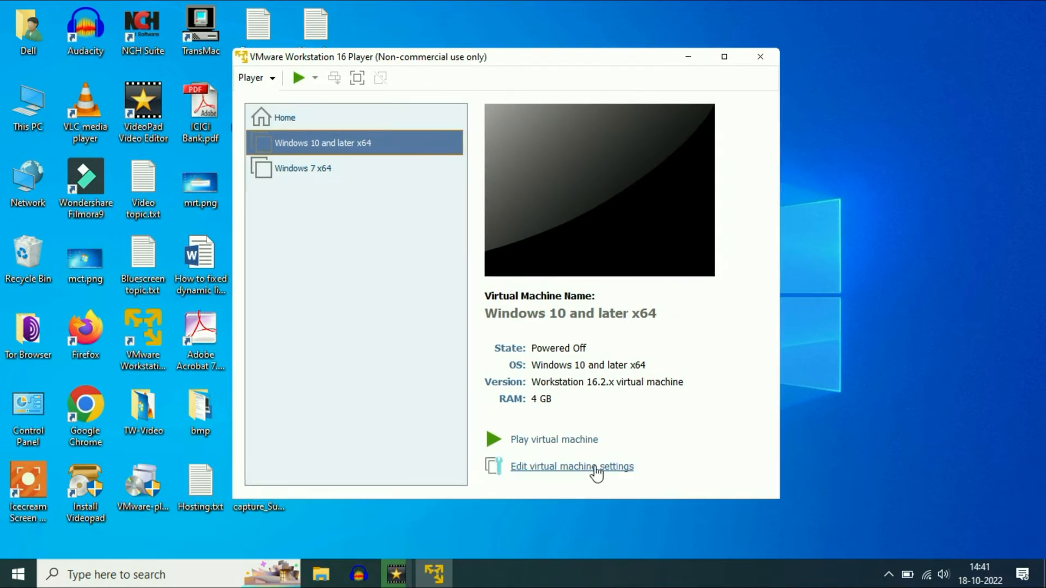
{"action": "left_click", "coordinate": [573, 467]}
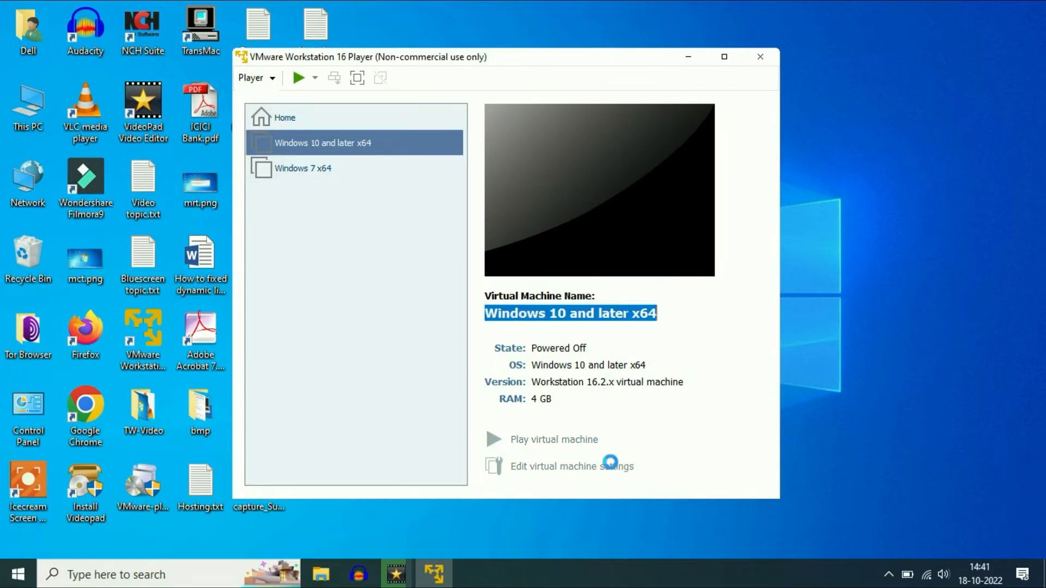
- Uncheck Accelerate 3D graphics under Display and save the machine settings with OK
{"action": "left_click", "coordinate": [571, 466]}
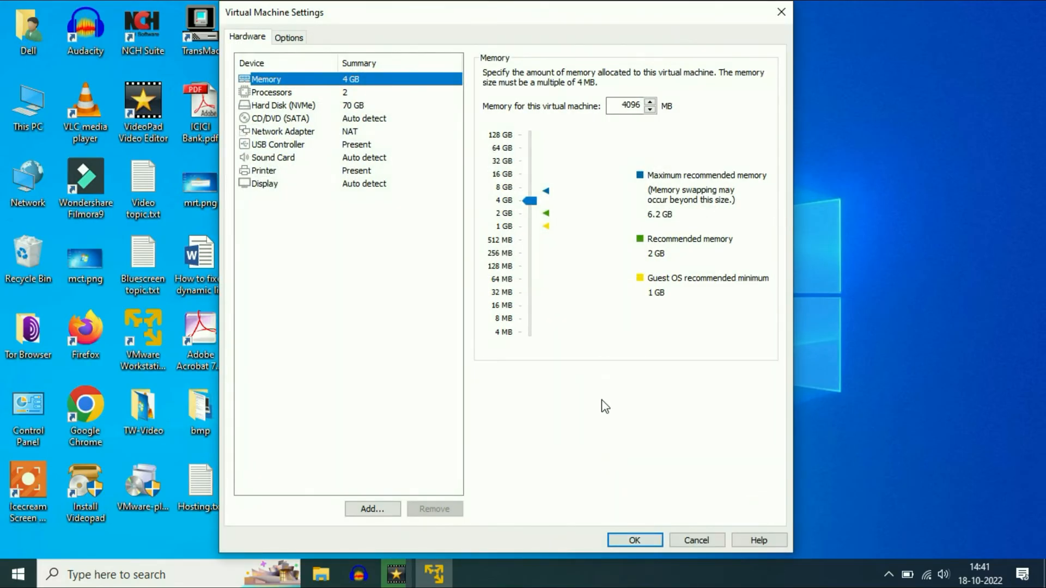
{"action": "left_click", "coordinate": [265, 183]}
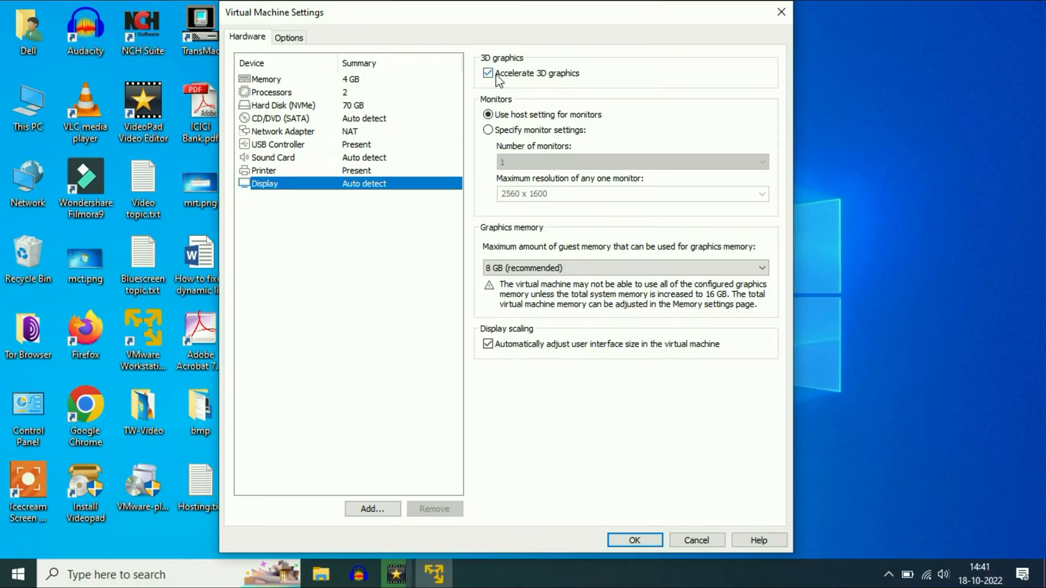
{"action": "left_click", "coordinate": [488, 73]}
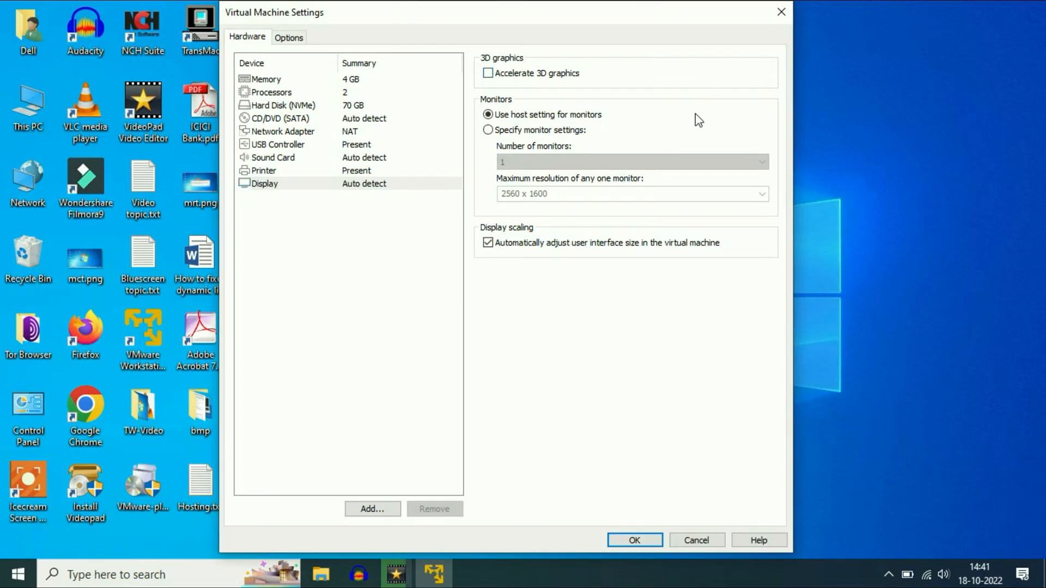
{"action": "left_click", "coordinate": [637, 540]}
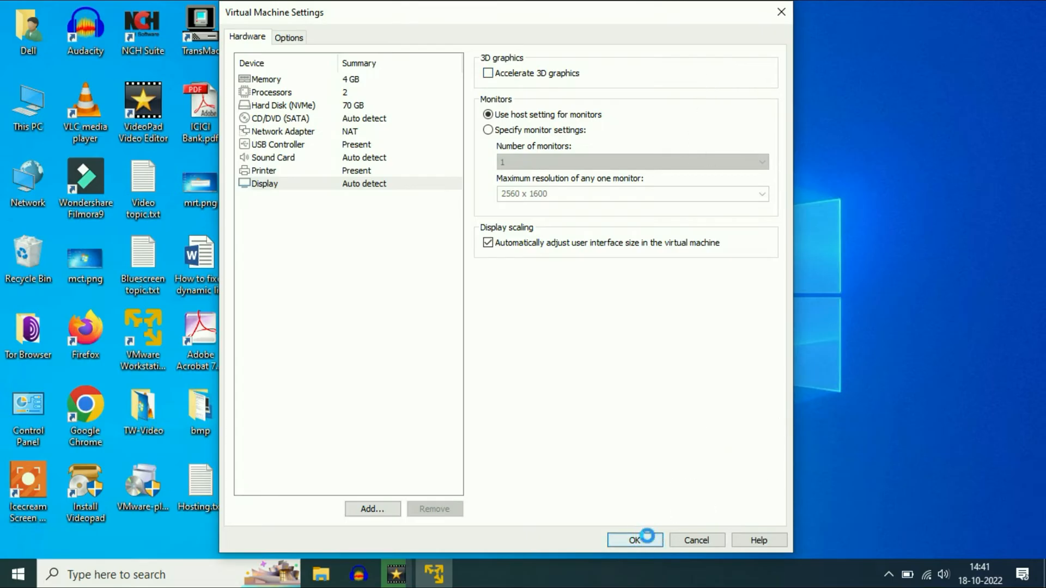
{"action": "left_click", "coordinate": [634, 540]}
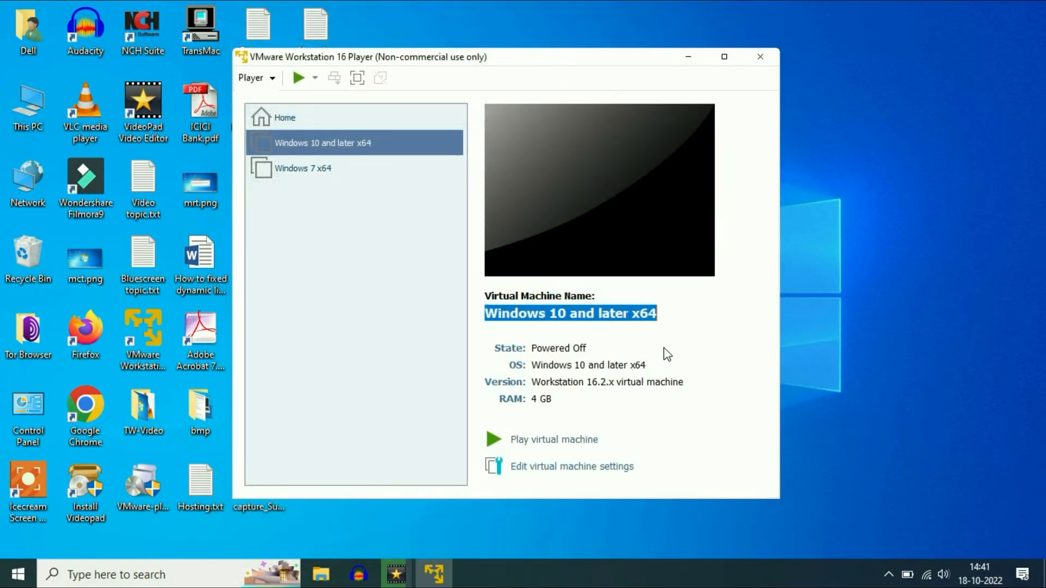
- Power on the Windows 10 virtual machine so it starts booting
{"action": "left_click", "coordinate": [495, 440]}
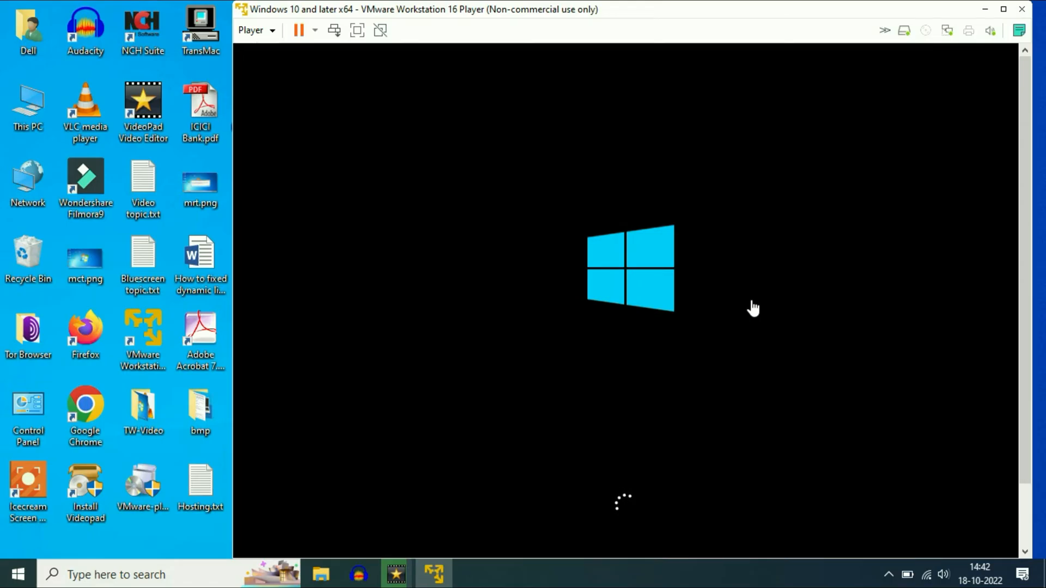
{"action": "mouse_move", "coordinate": [812, 371]}
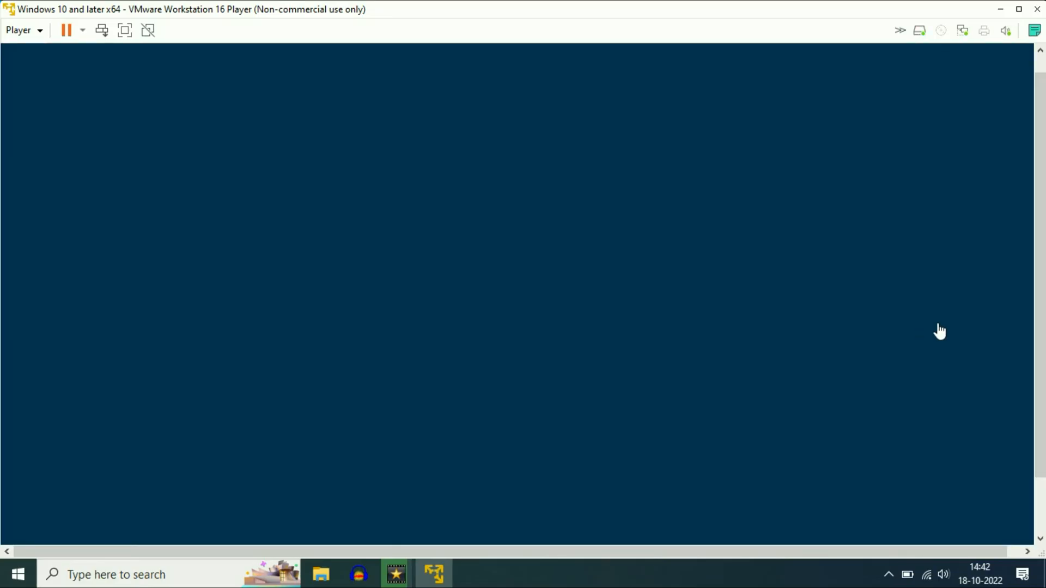
{"action": "mouse_move", "coordinate": [1040, 322]}
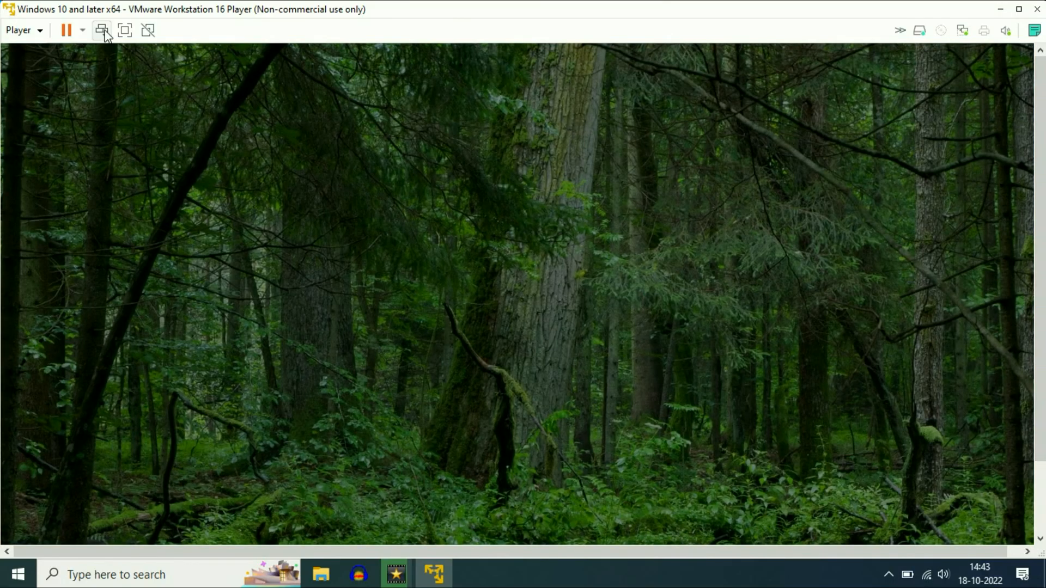
- Switch the guest to full screen and let Windows 10 sign in to its desktop
{"action": "left_click", "coordinate": [101, 31]}
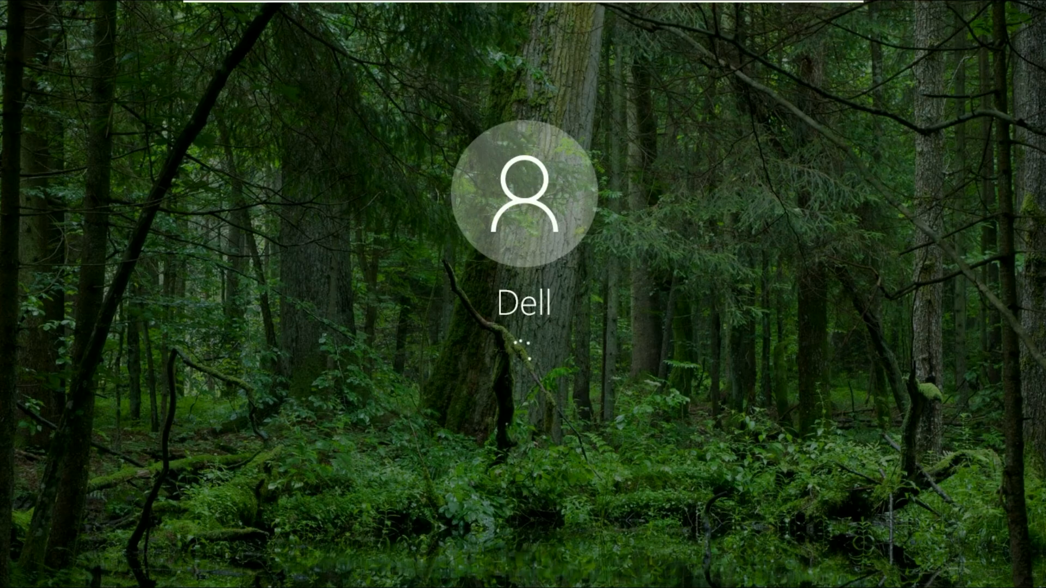
{"action": "left_click", "coordinate": [528, 192]}
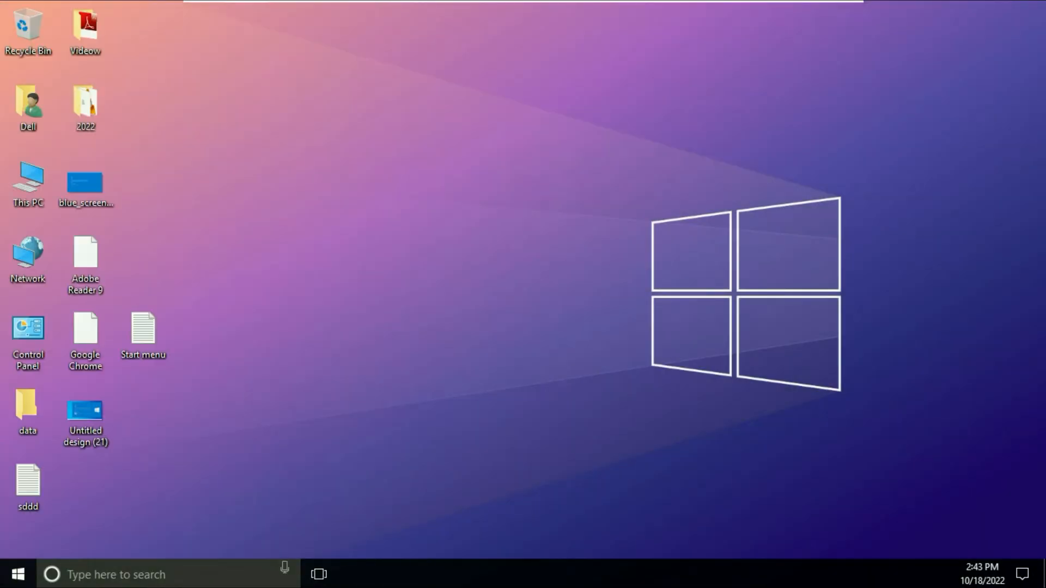